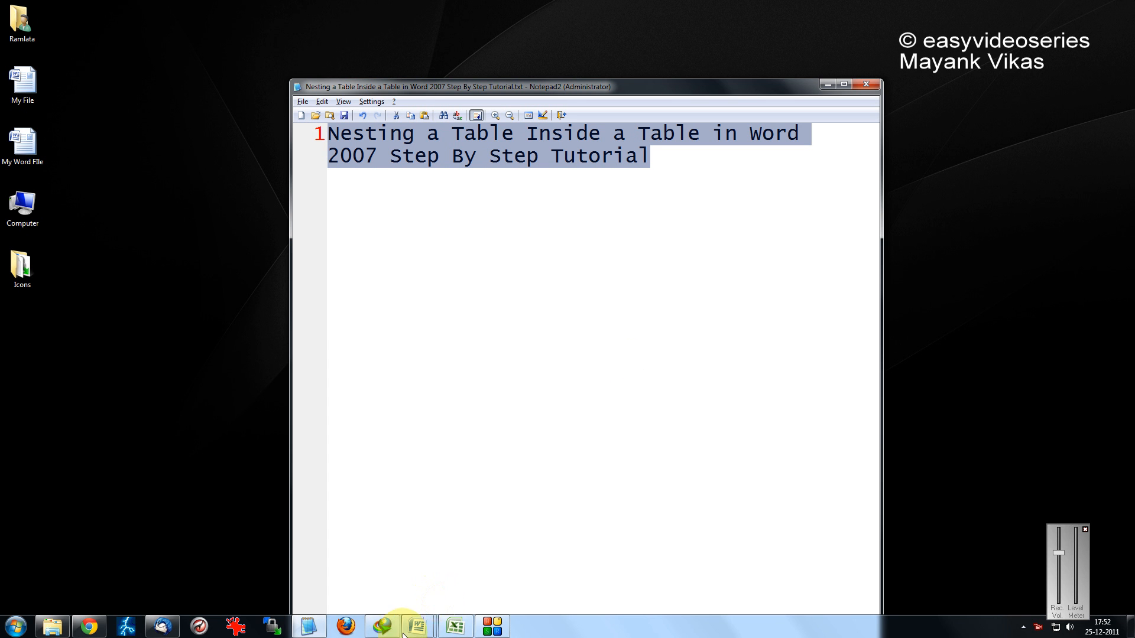
- Switch from Notepad2 to the blank Word document via the taskbar
{"action": "left_click", "coordinate": [415, 626]}
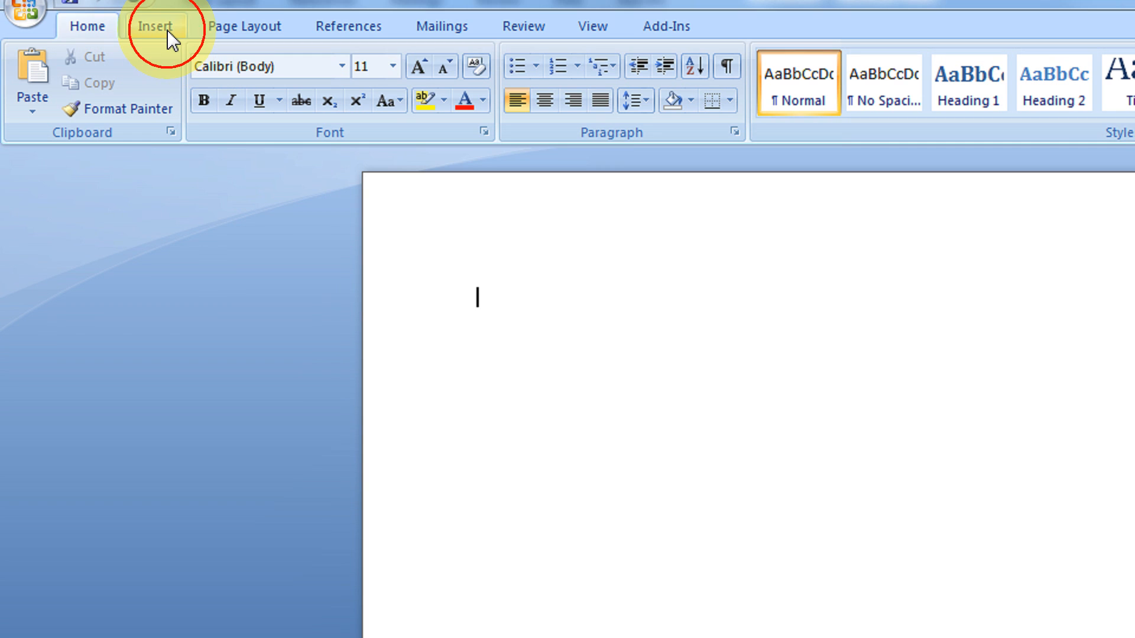
- Insert a 5-column by 6-row table from the Insert tab's Table grid
{"action": "left_click", "coordinate": [155, 26]}
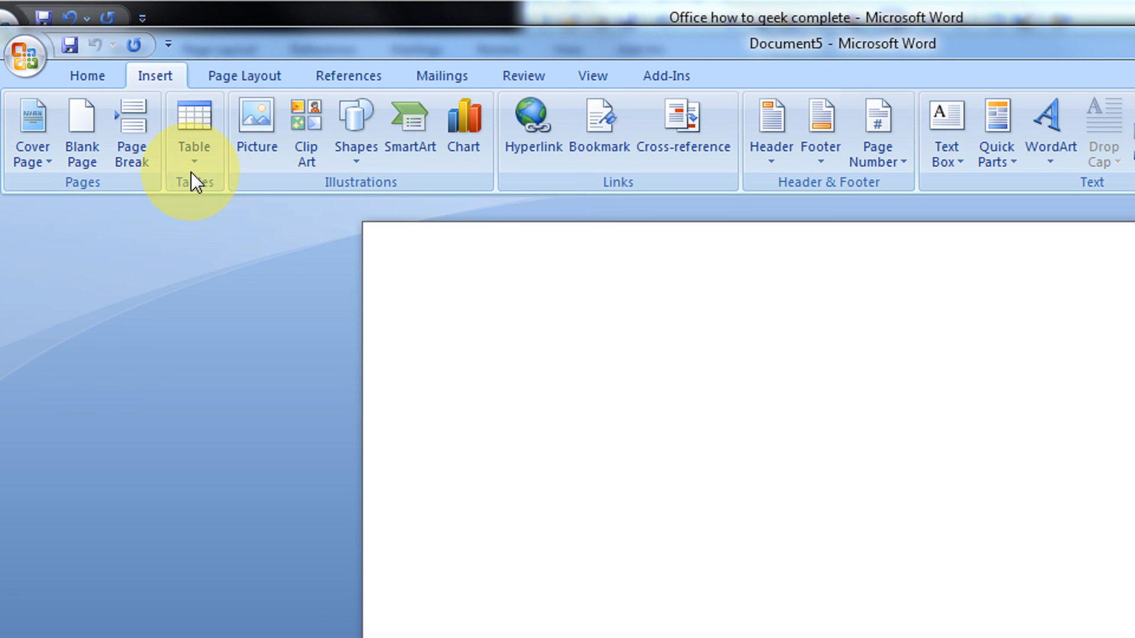
{"action": "left_click", "coordinate": [194, 119]}
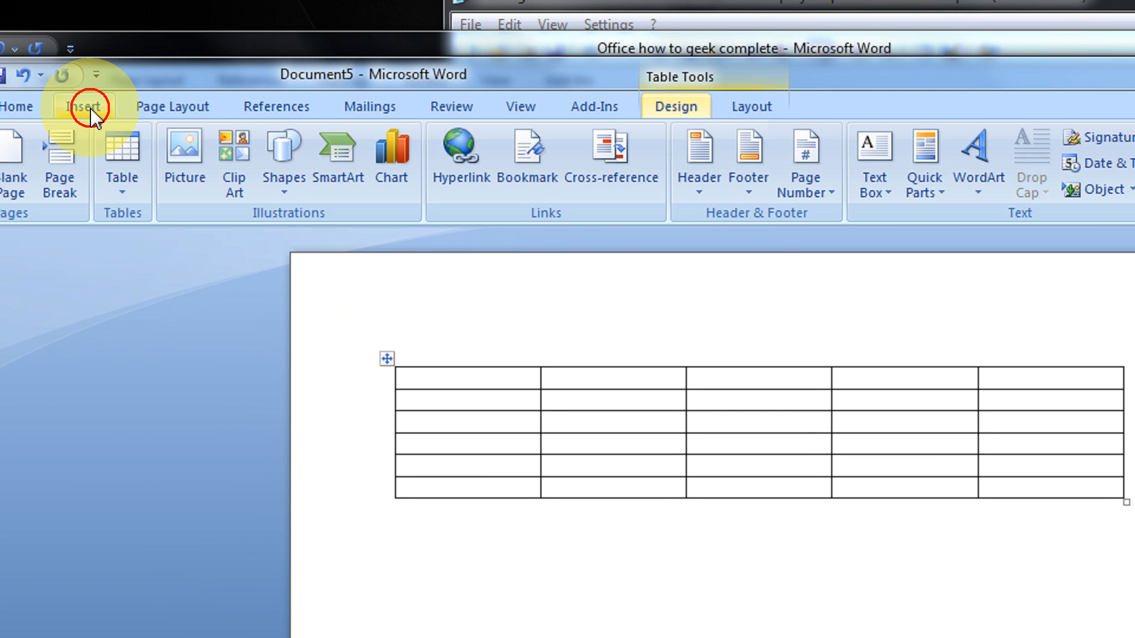
- Preview a 4x4 nested table inside the row 4, column 2 cell
{"action": "left_click", "coordinate": [123, 159]}
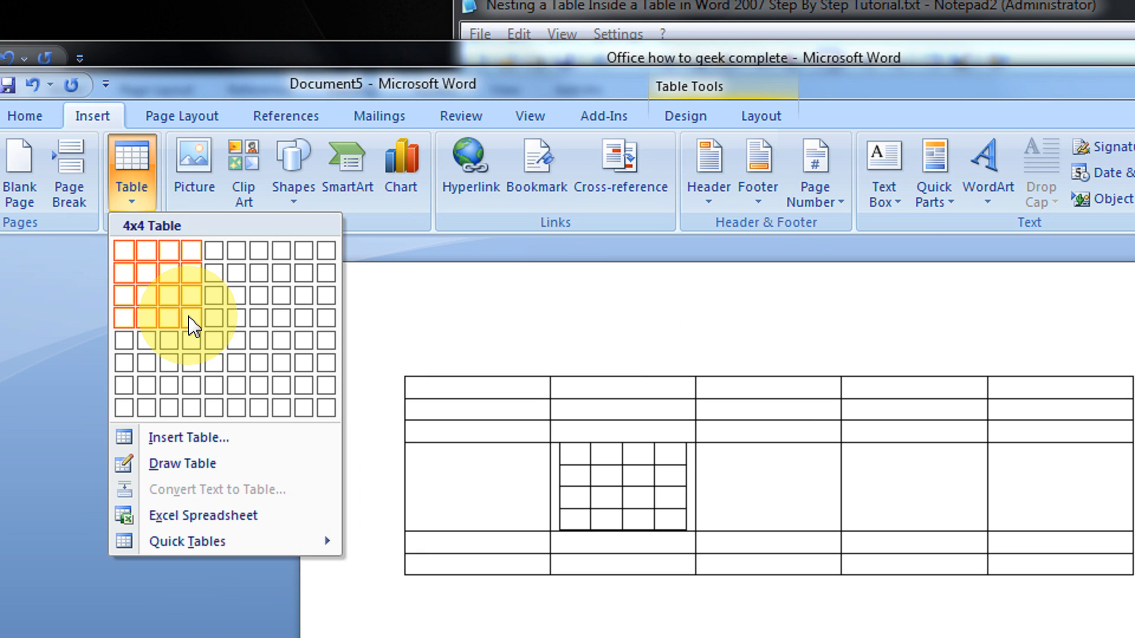
{"action": "mouse_move", "coordinate": [219, 325]}
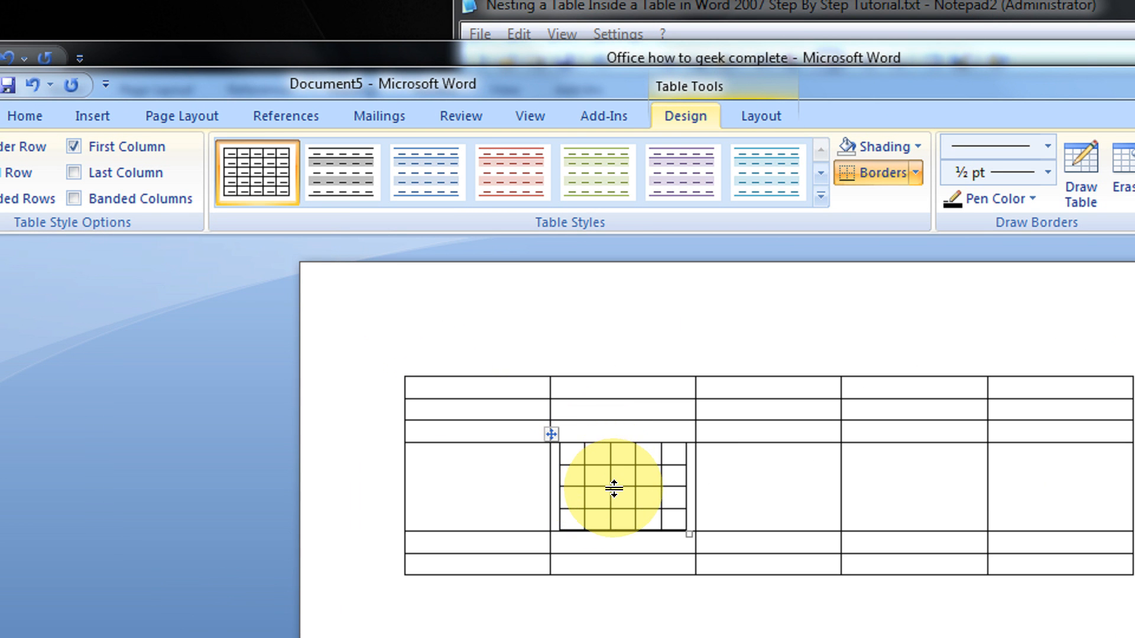
{"action": "mouse_move", "coordinate": [611, 481]}
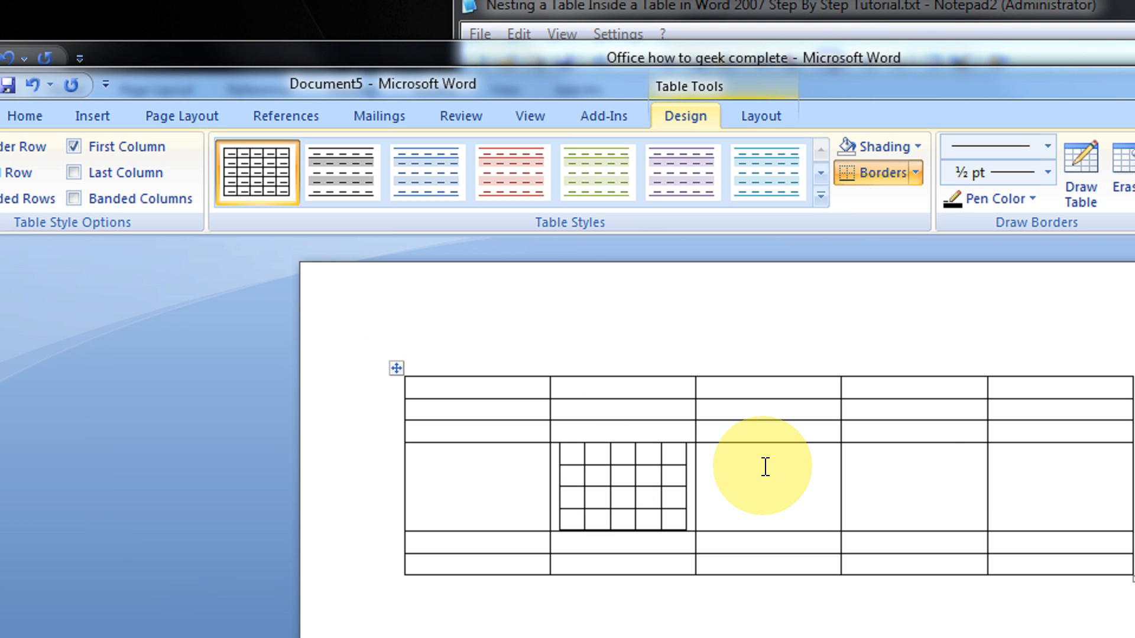
{"action": "mouse_move", "coordinate": [409, 172]}
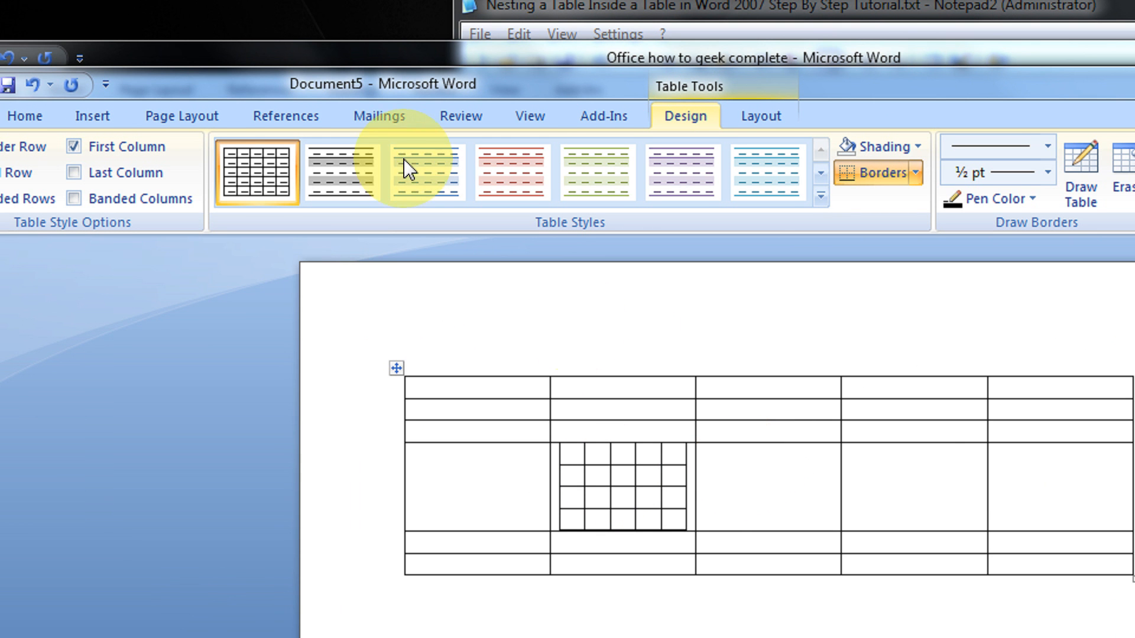